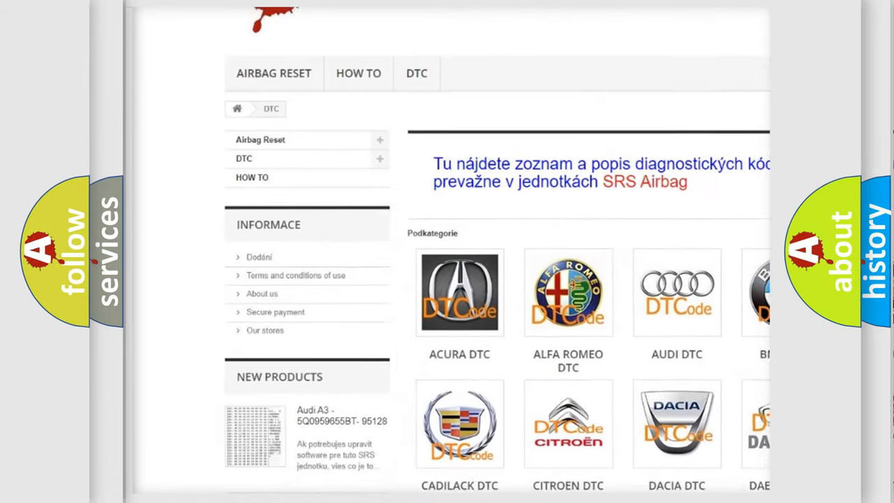
scroll("down", 3)
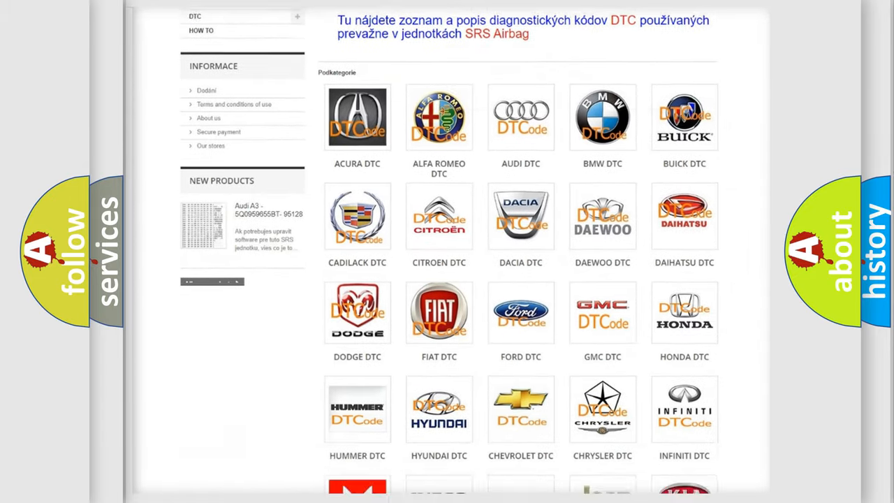
scroll("down", 3)
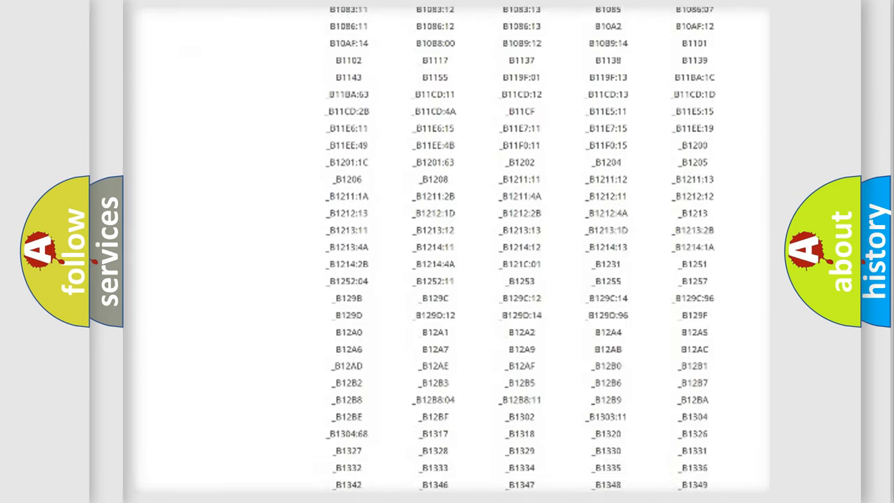
scroll("down", 3)
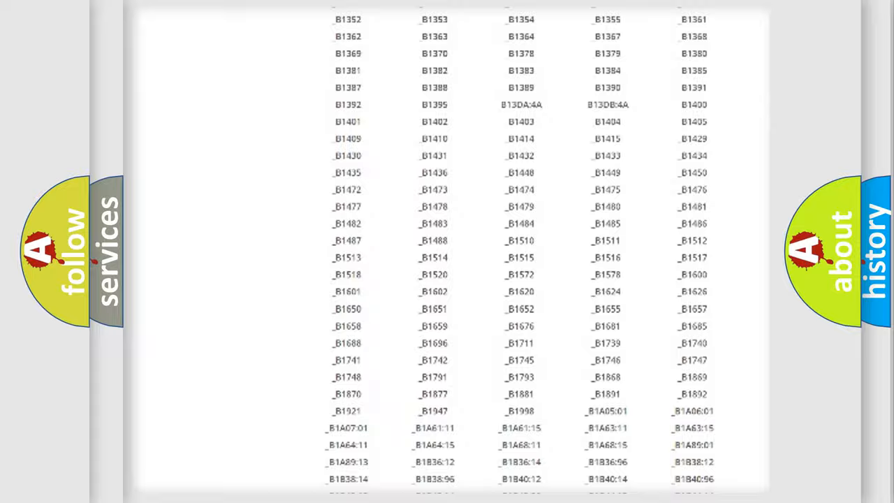